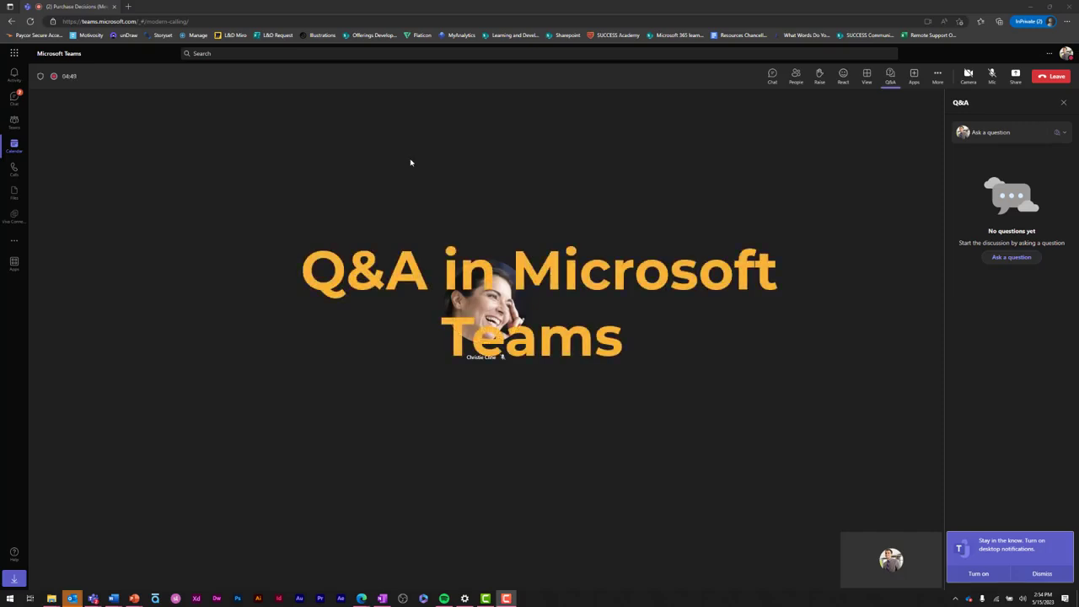
pyautogui.moveTo(910, 138)
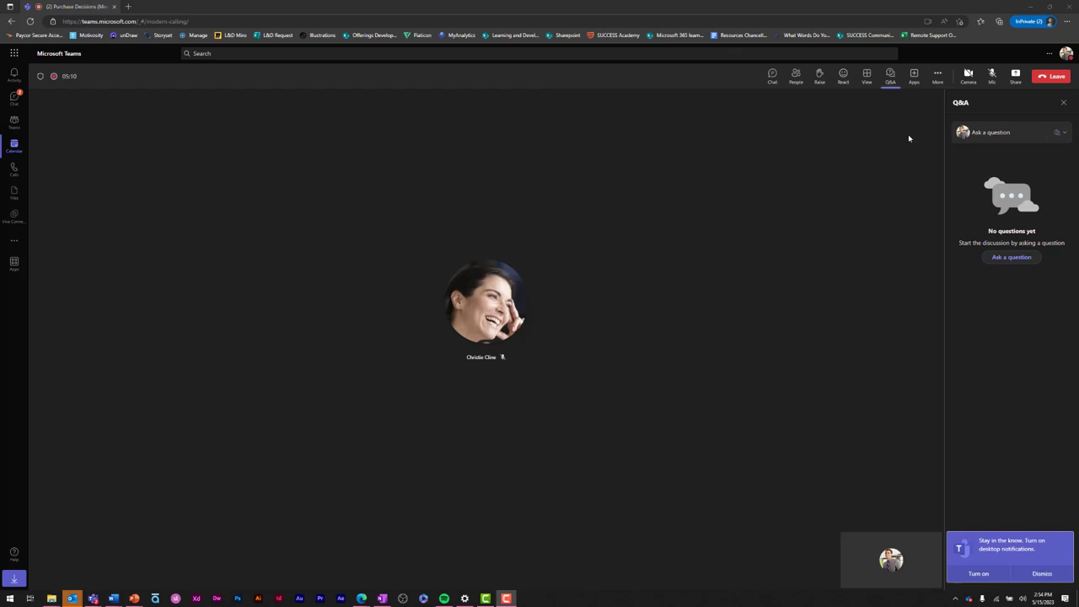
# - Close the empty Q&A pane from the meeting toolbar, leaving only the meeting stage
pyautogui.click(1001, 78)
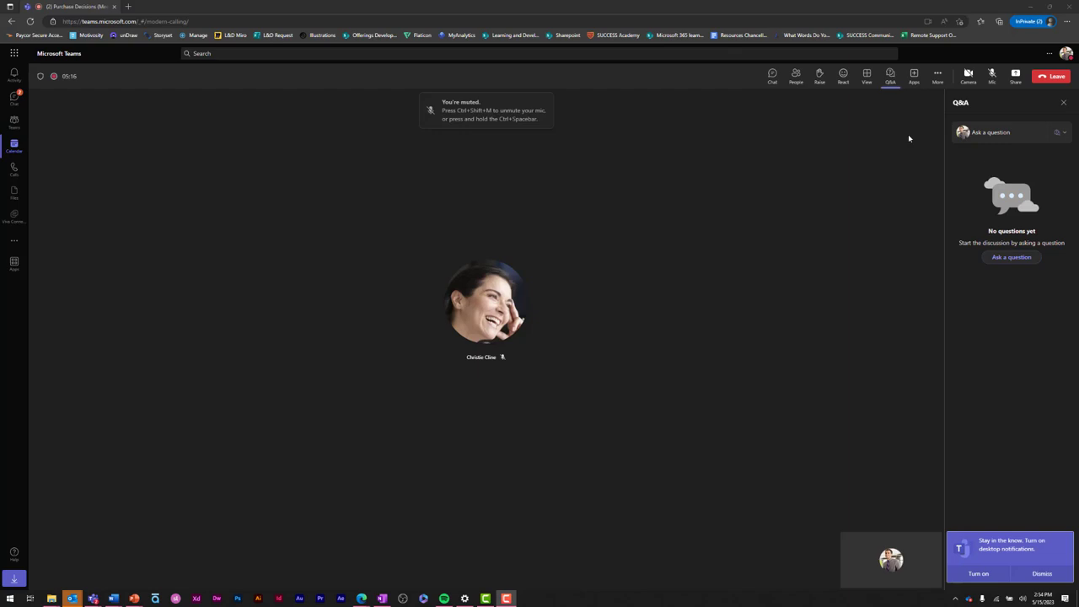
pyautogui.moveTo(888, 76)
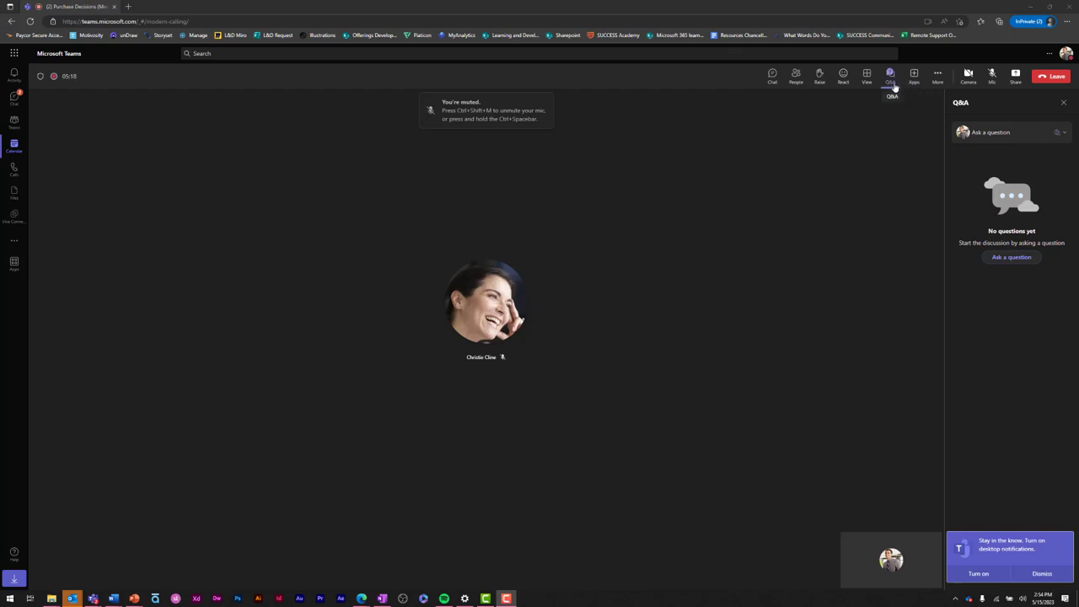
pyautogui.click(888, 78)
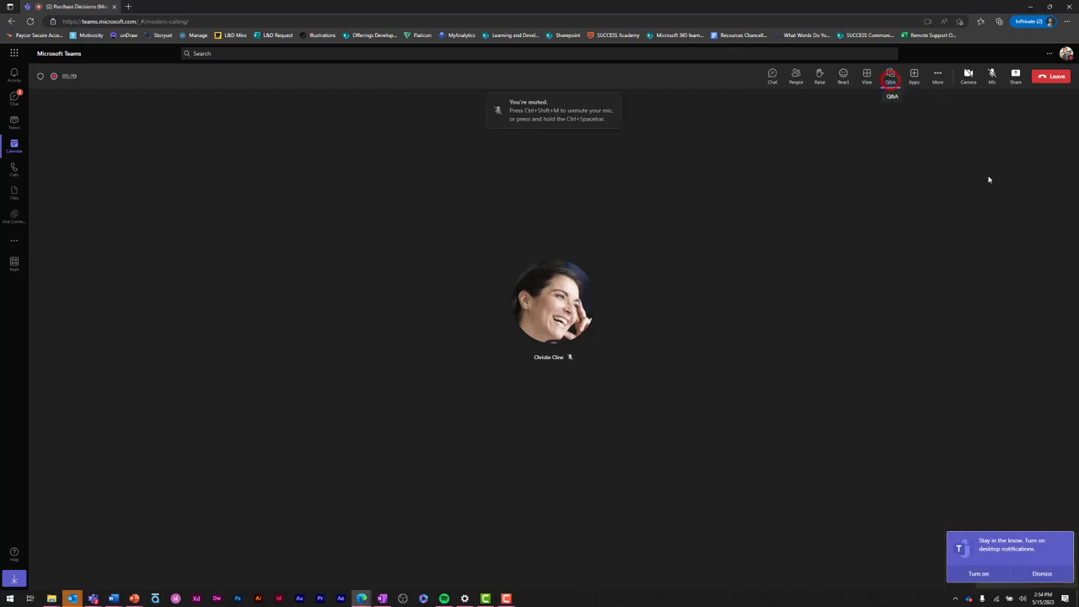
# - Post the Q&A question "What are the upcoming sales projections?" in the meeting
pyautogui.click(889, 77)
pyautogui.write('What are the')
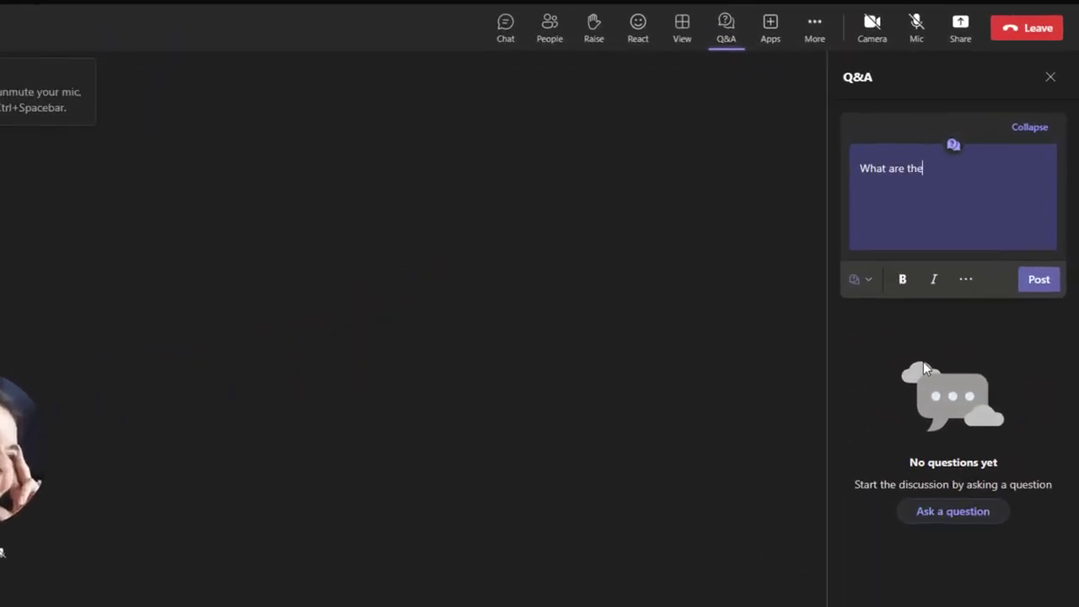
pyautogui.write('upcoming sales')
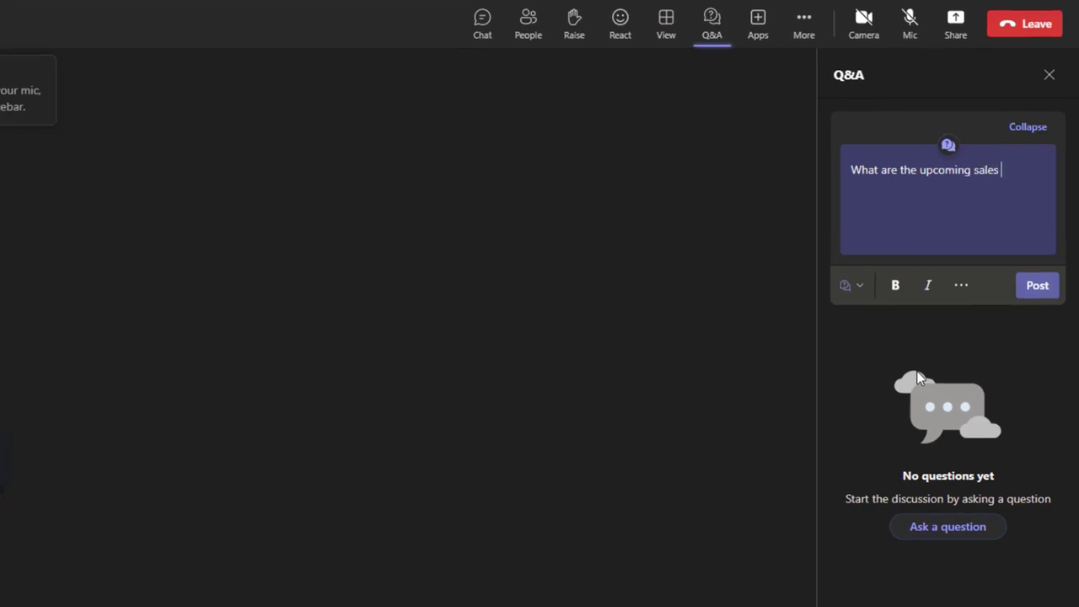
pyautogui.write('projections')
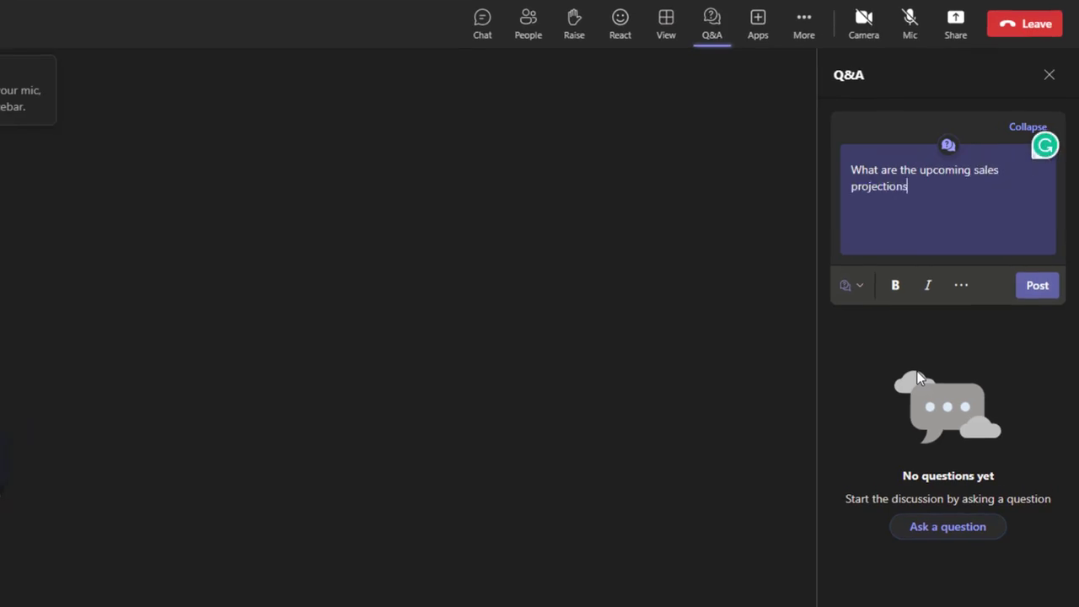
pyautogui.write('?')
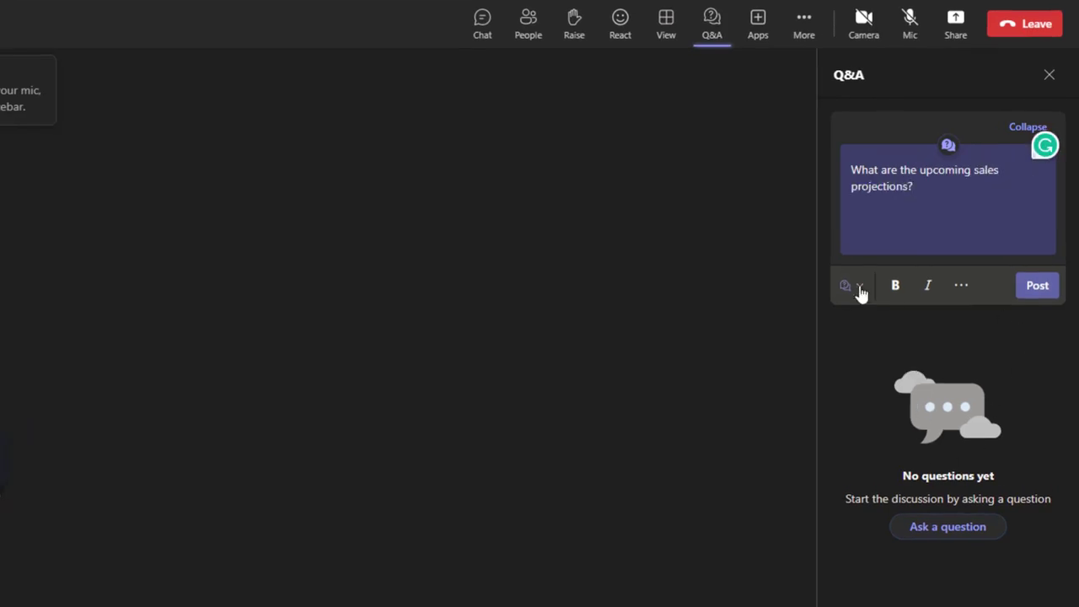
pyautogui.click(1037, 285)
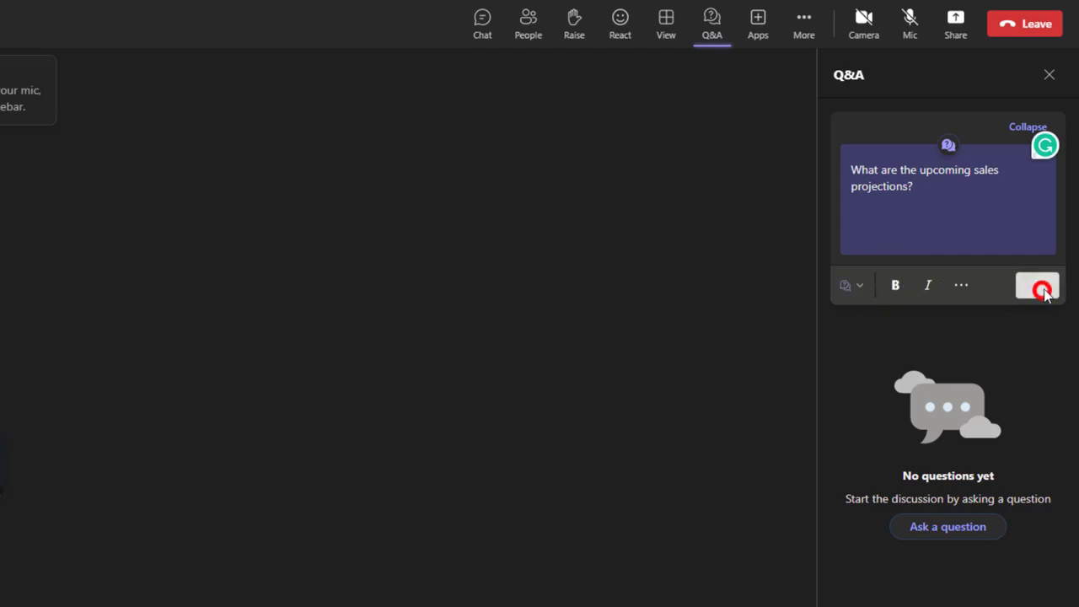
pyautogui.click(1038, 285)
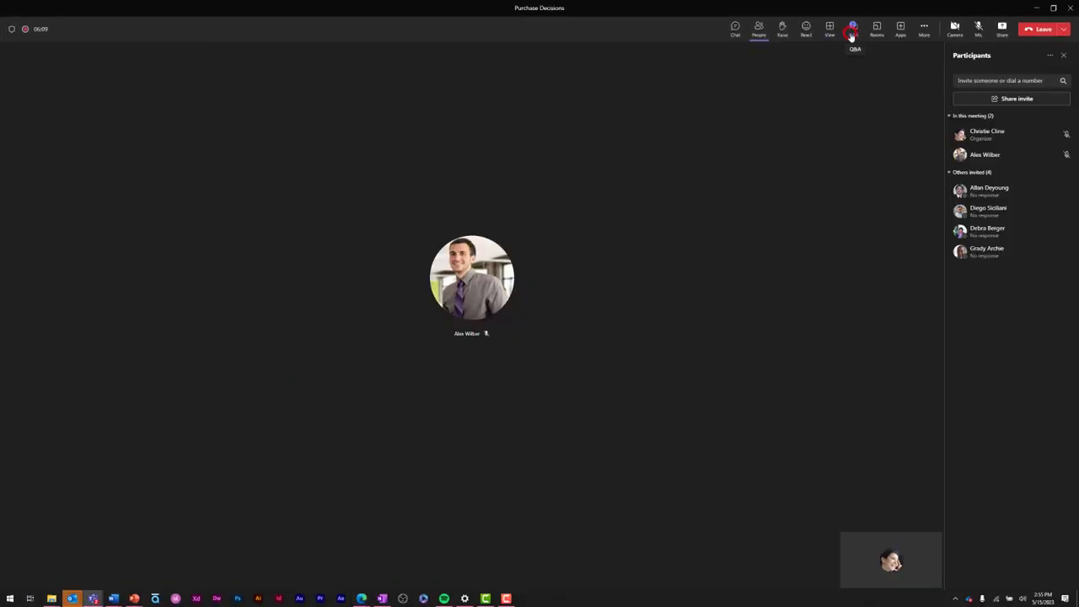
# - Reply to the sales projections question with "Those are still being discussed! Stay tuned!"
pyautogui.click(856, 27)
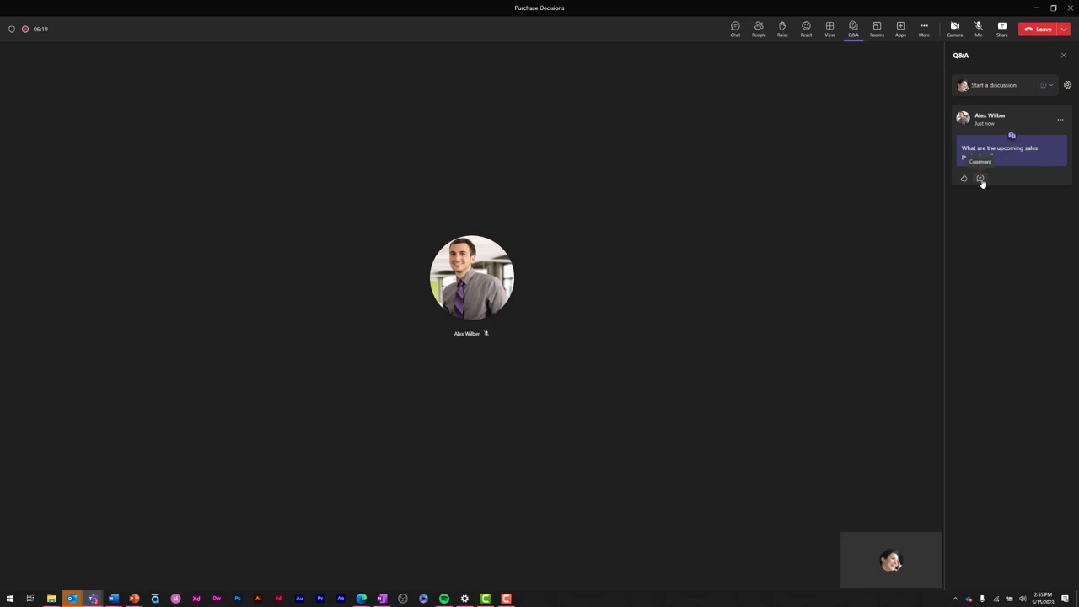
pyautogui.click(981, 178)
pyautogui.write('These are still being d')
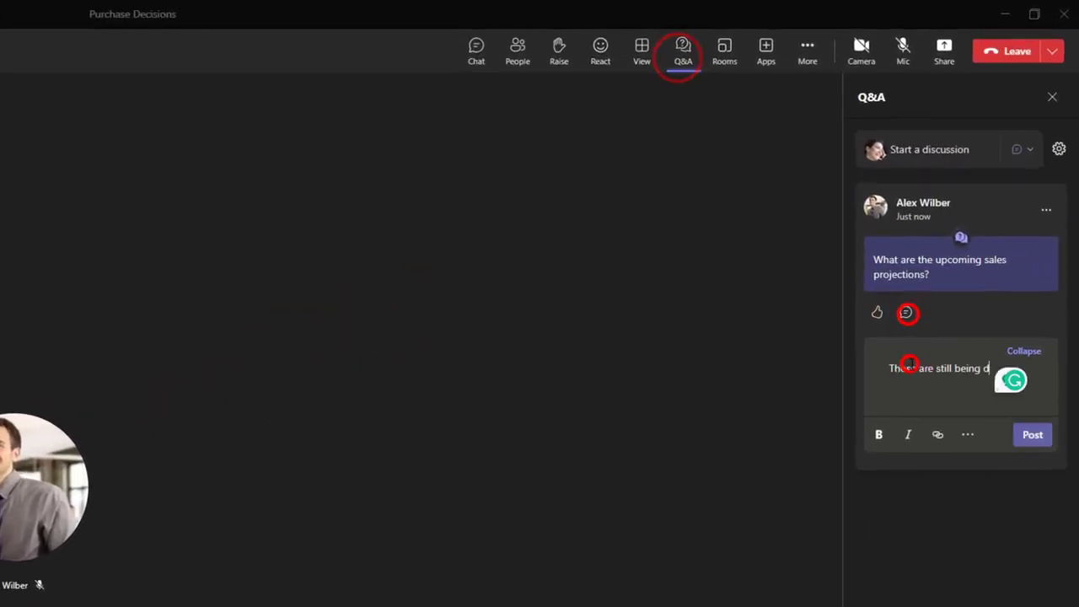
pyautogui.click(1031, 434)
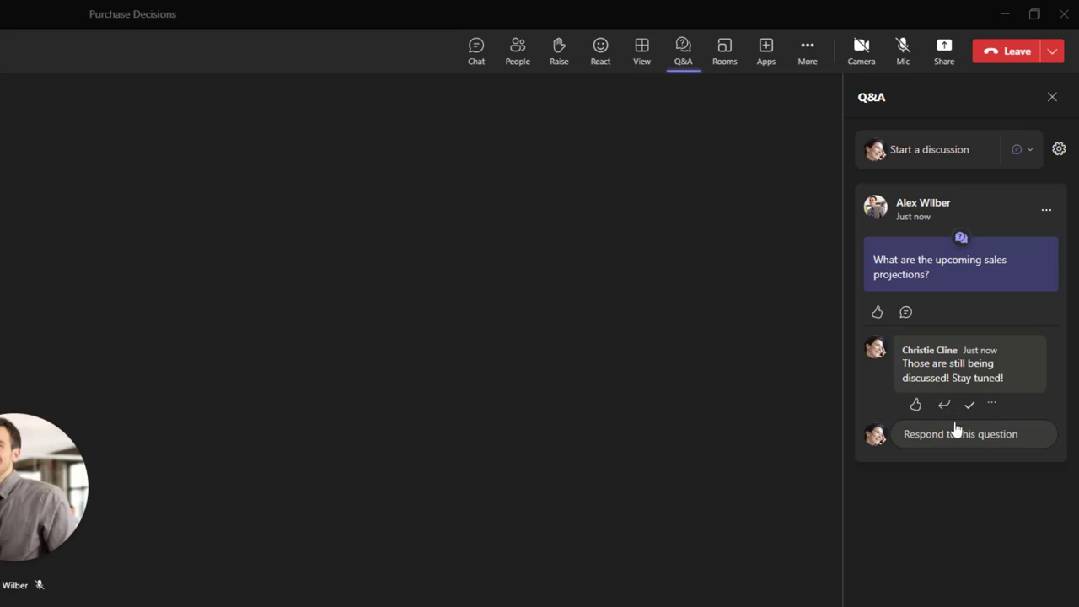
pyautogui.moveTo(917, 300)
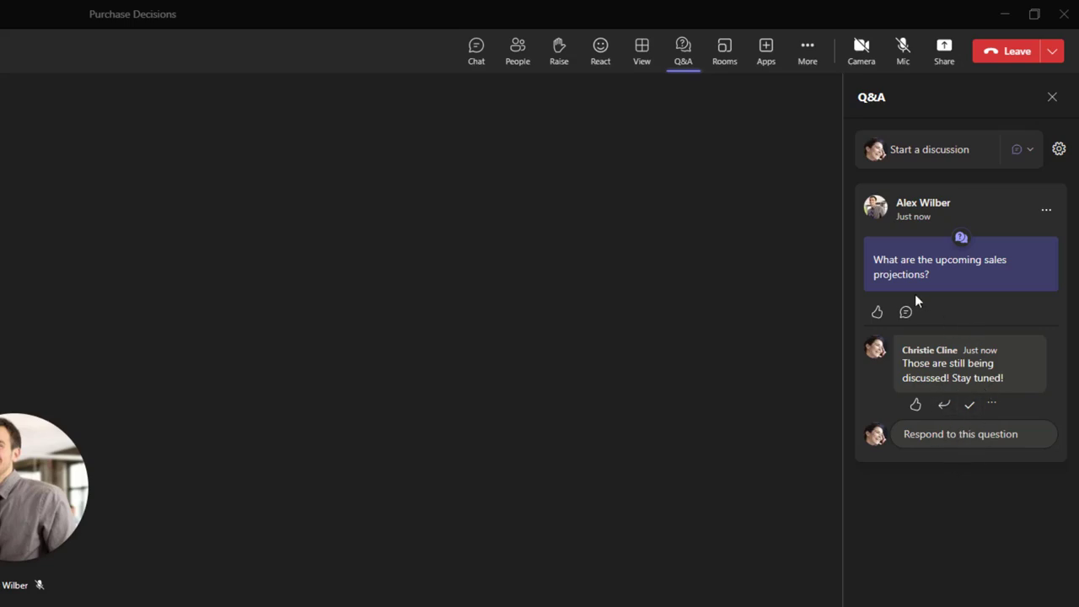
pyautogui.moveTo(477, 50)
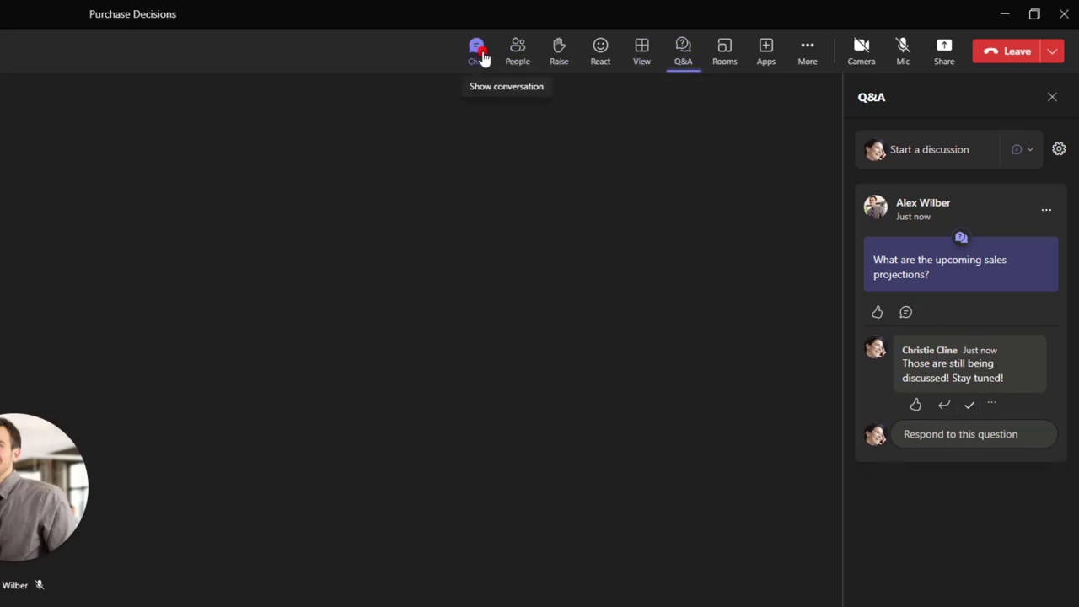
pyautogui.click(476, 46)
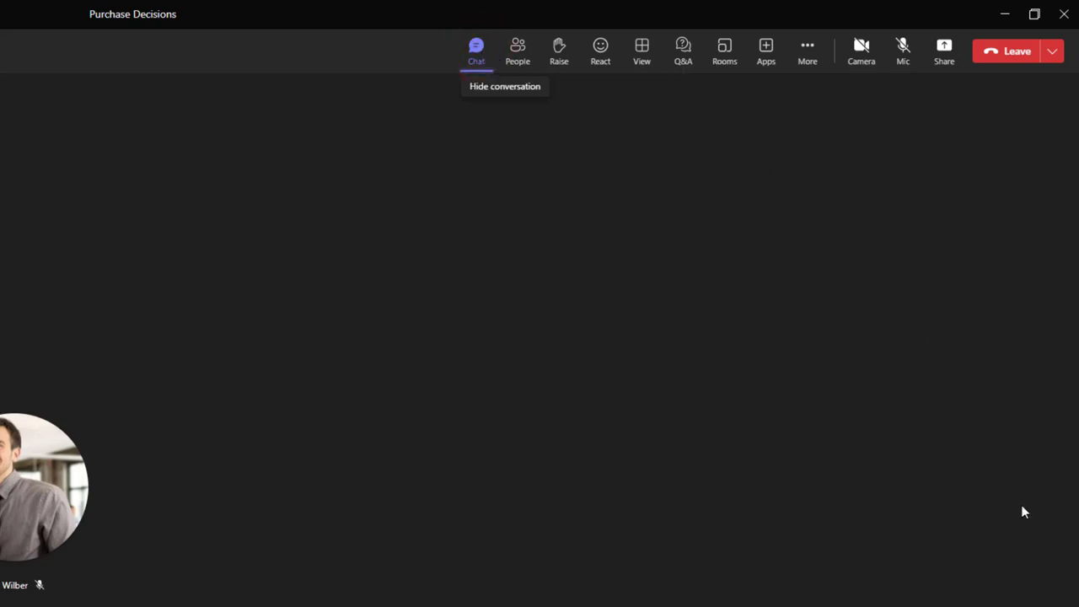
pyautogui.click(475, 46)
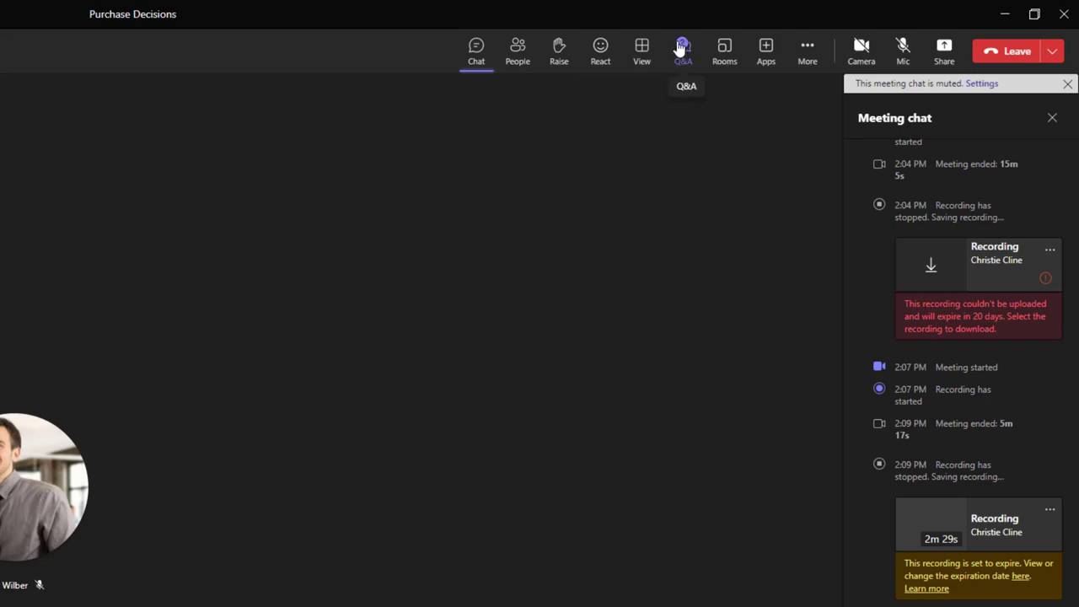
pyautogui.click(681, 47)
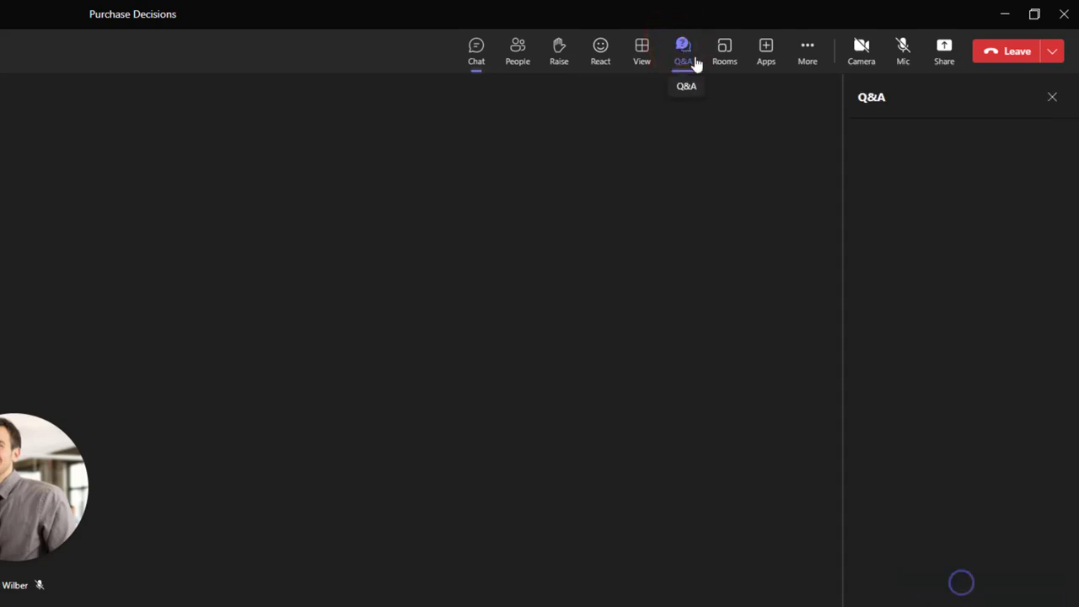
pyautogui.moveTo(656, 230)
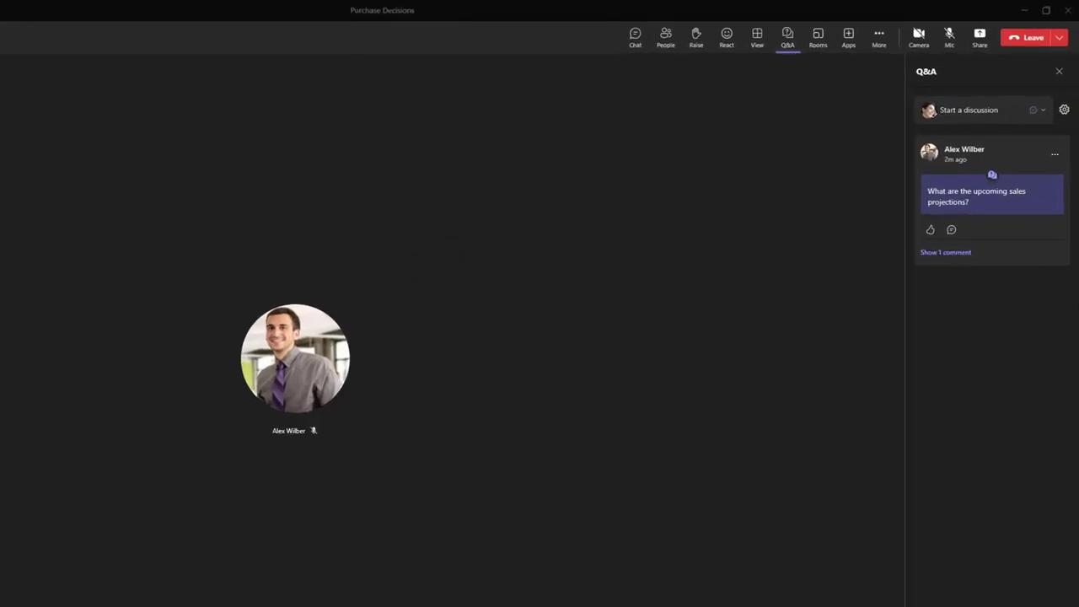
pyautogui.click(1052, 155)
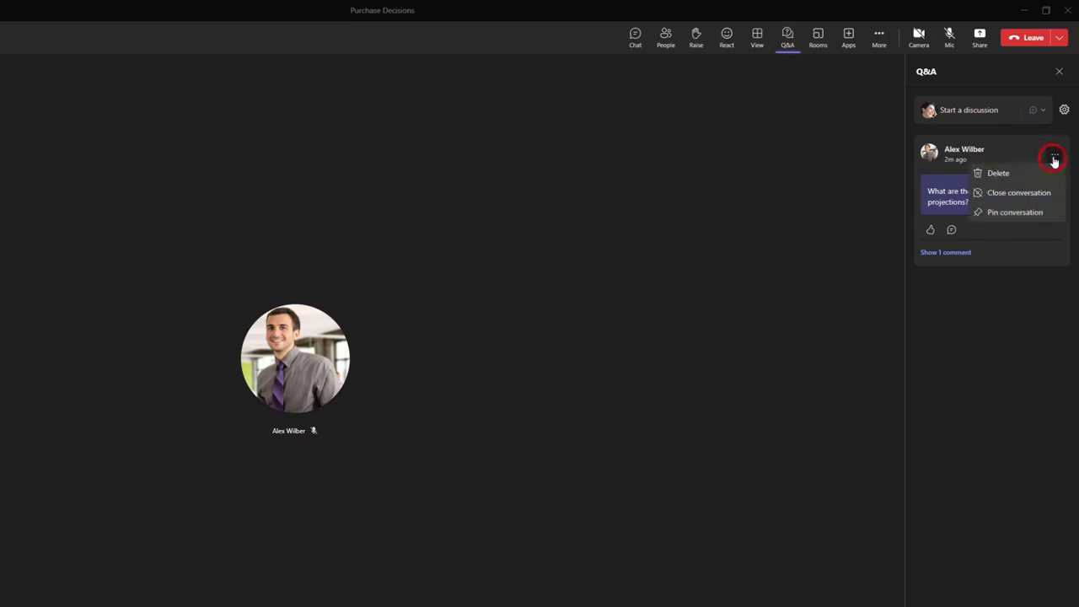
pyautogui.moveTo(1001, 174)
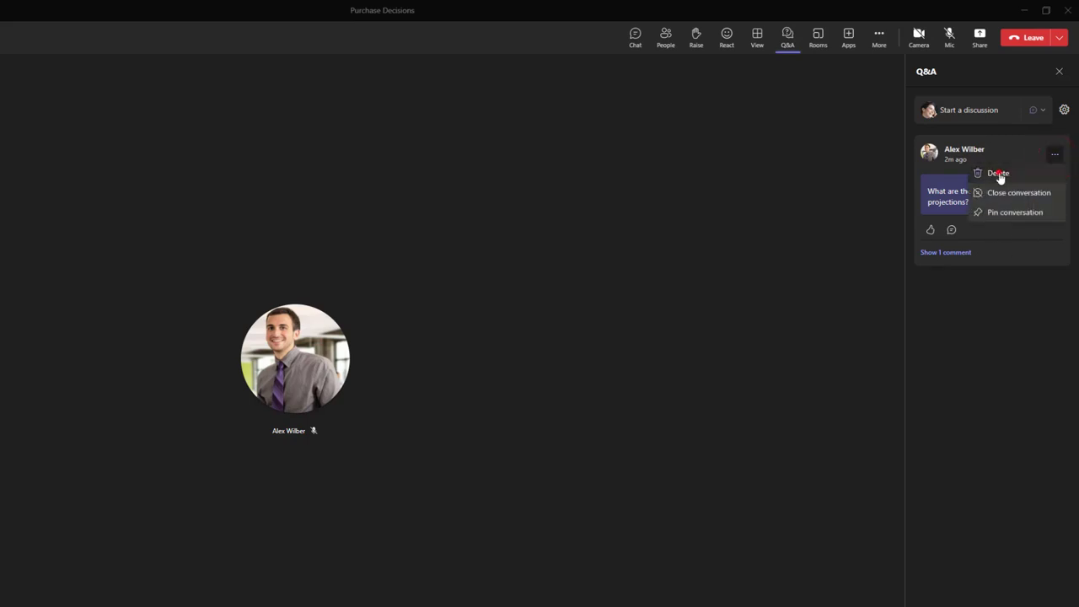
pyautogui.click(1001, 172)
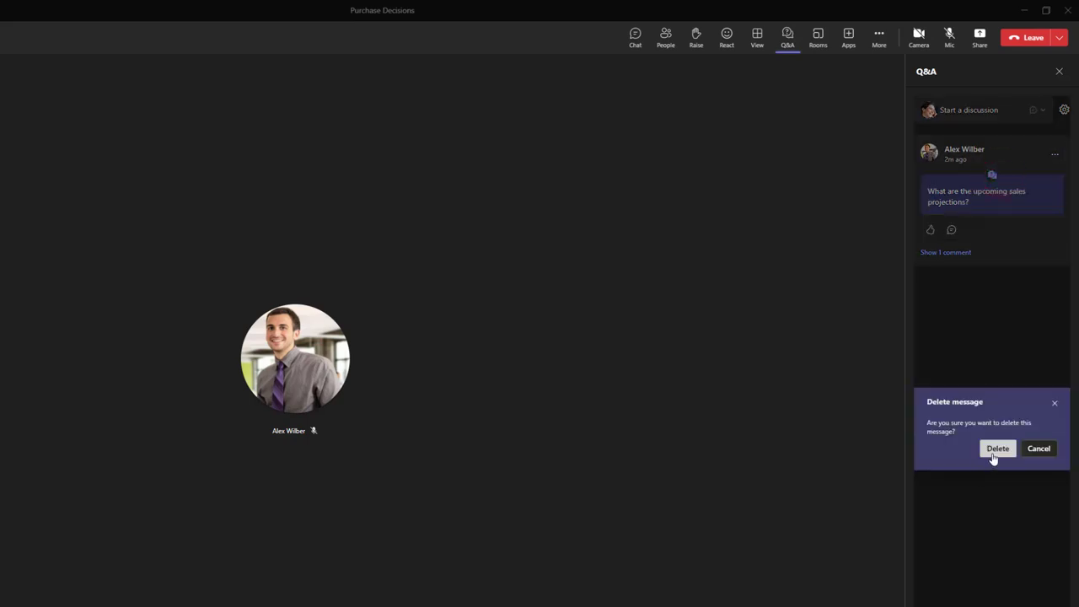
pyautogui.click(1054, 155)
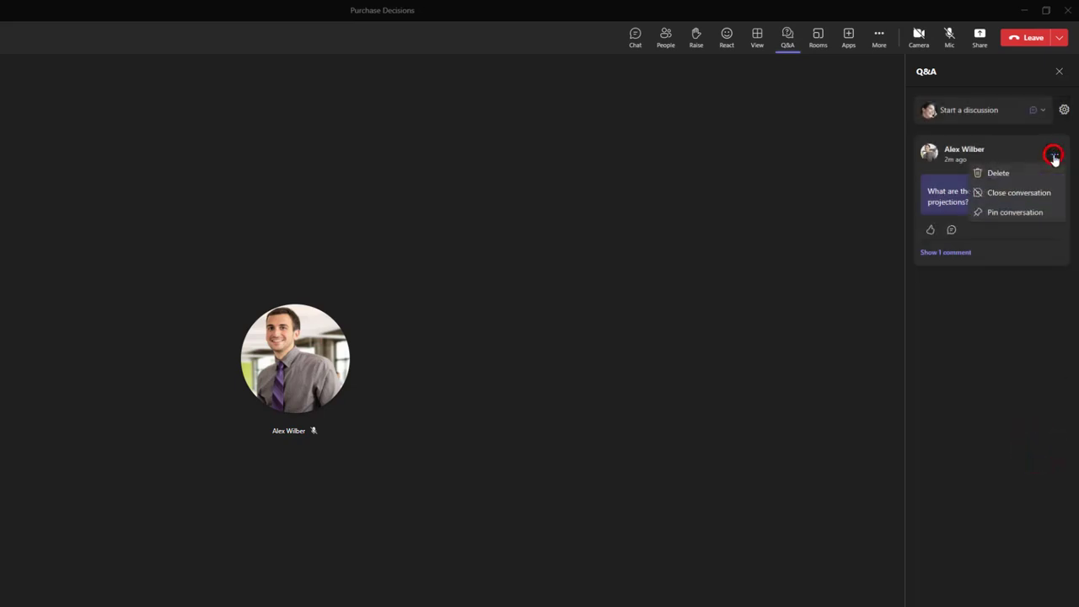
pyautogui.moveTo(1009, 192)
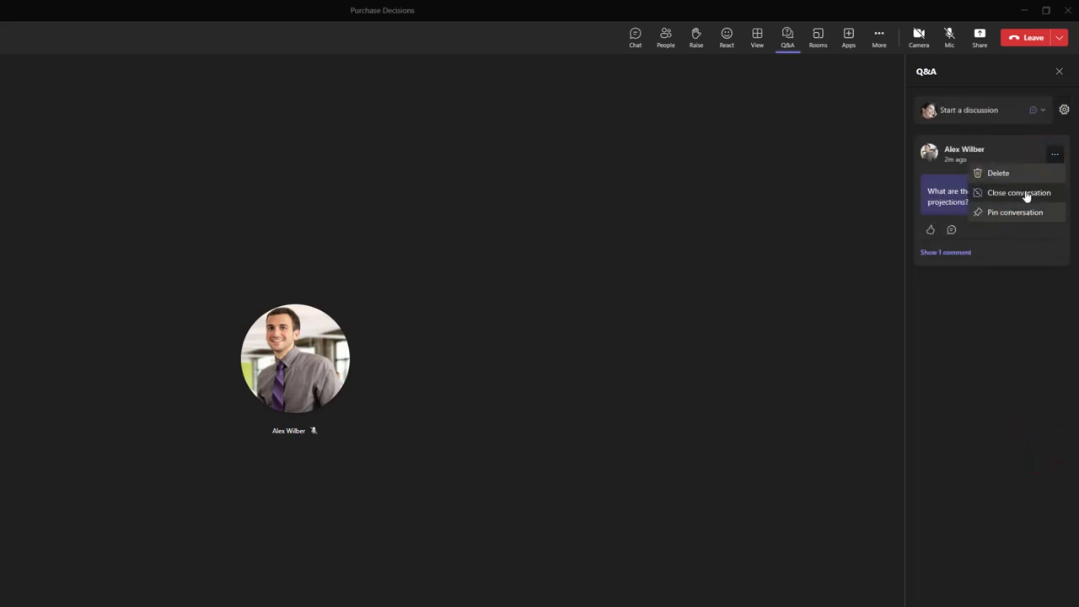
pyautogui.click(1016, 193)
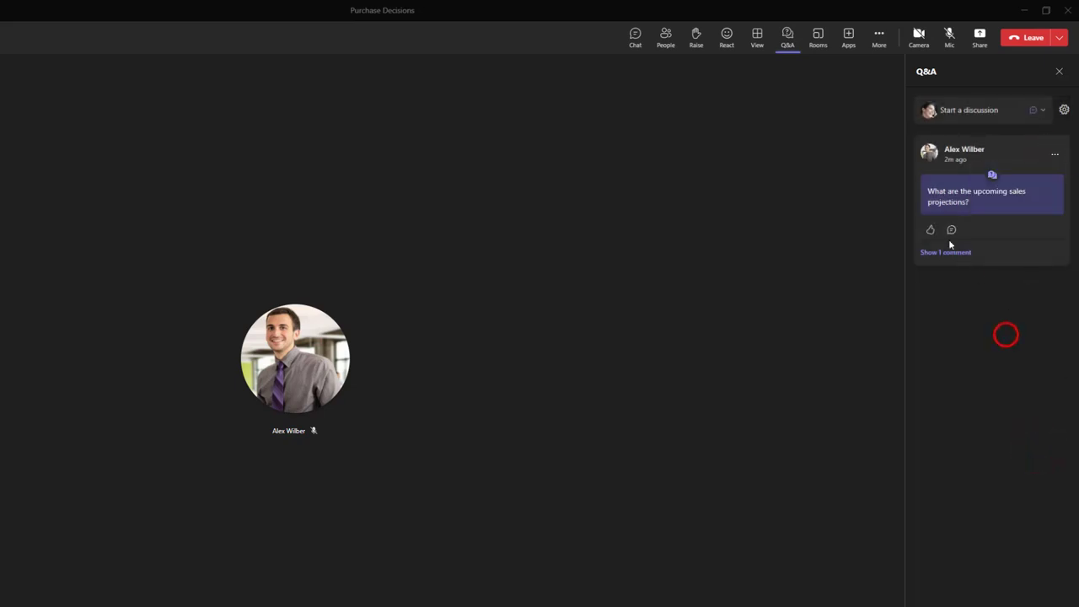
pyautogui.click(1055, 155)
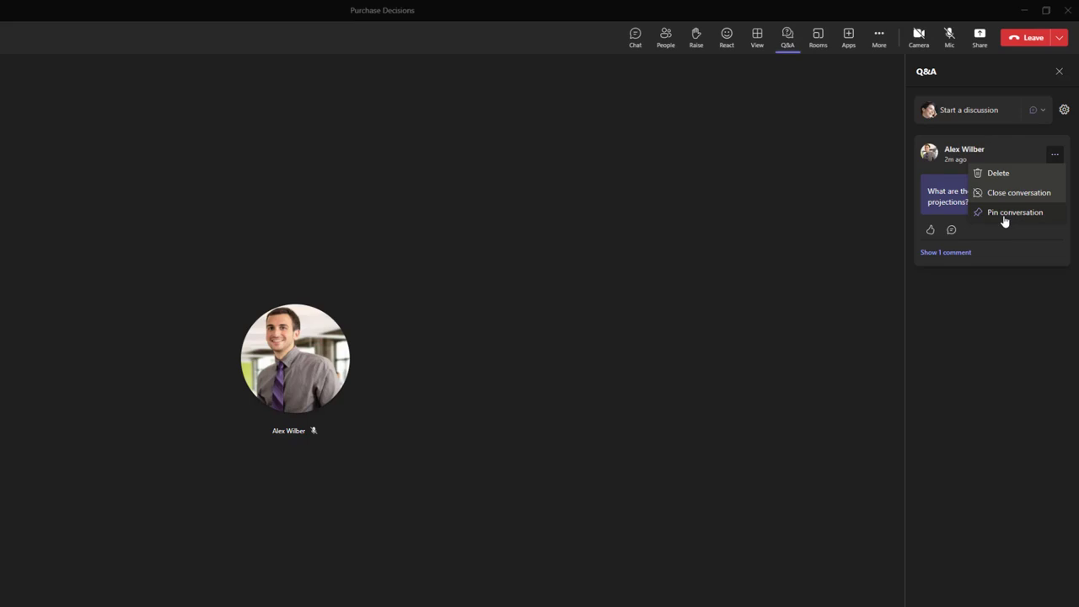
# - Pin the sales projections conversation via its ... menu
pyautogui.click(1015, 212)
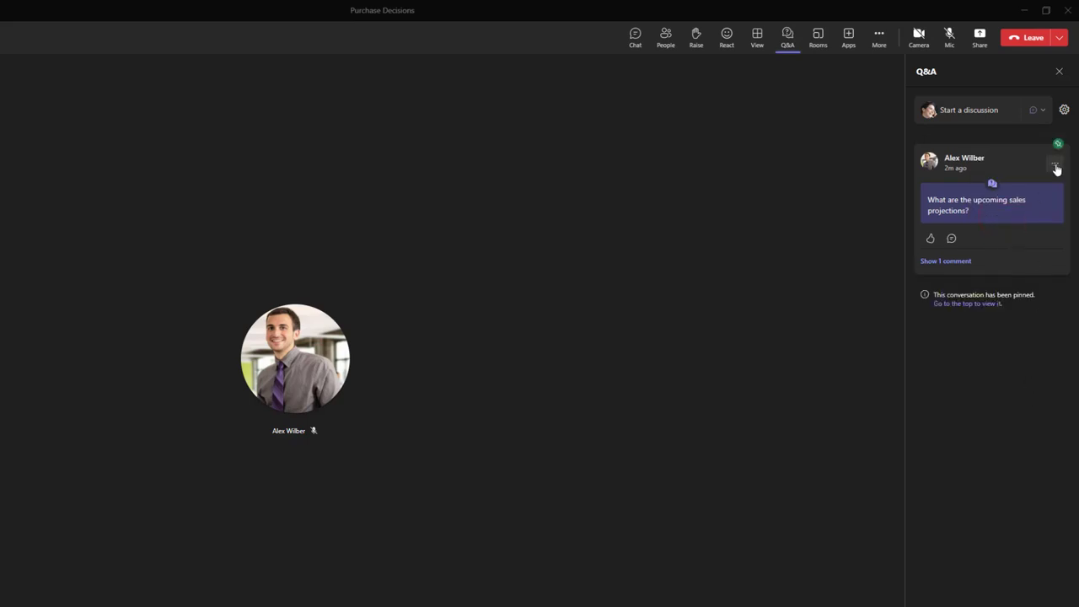
pyautogui.moveTo(954, 34)
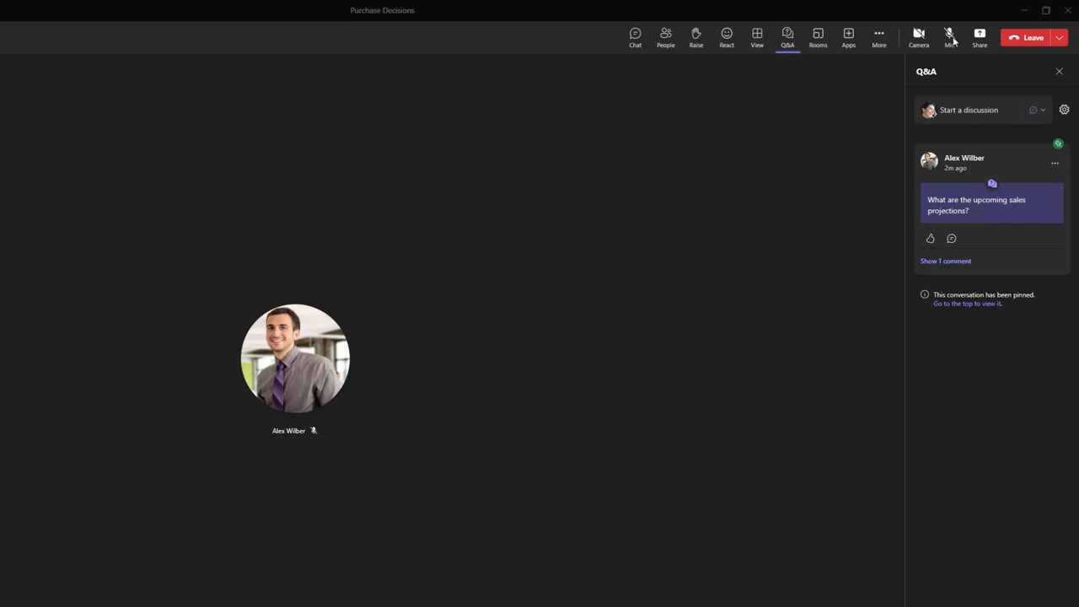
pyautogui.click(956, 27)
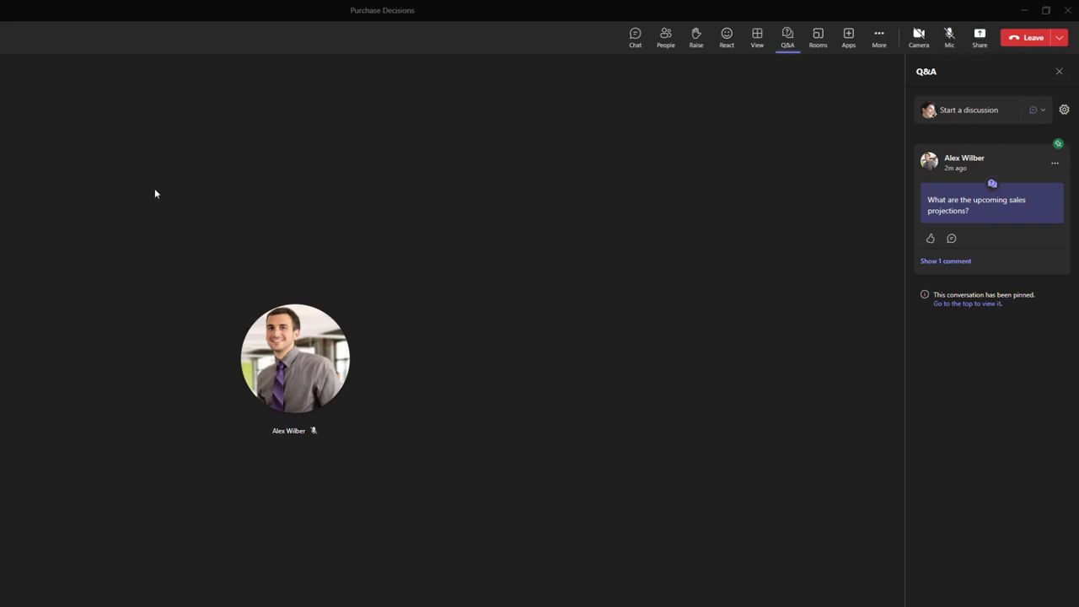